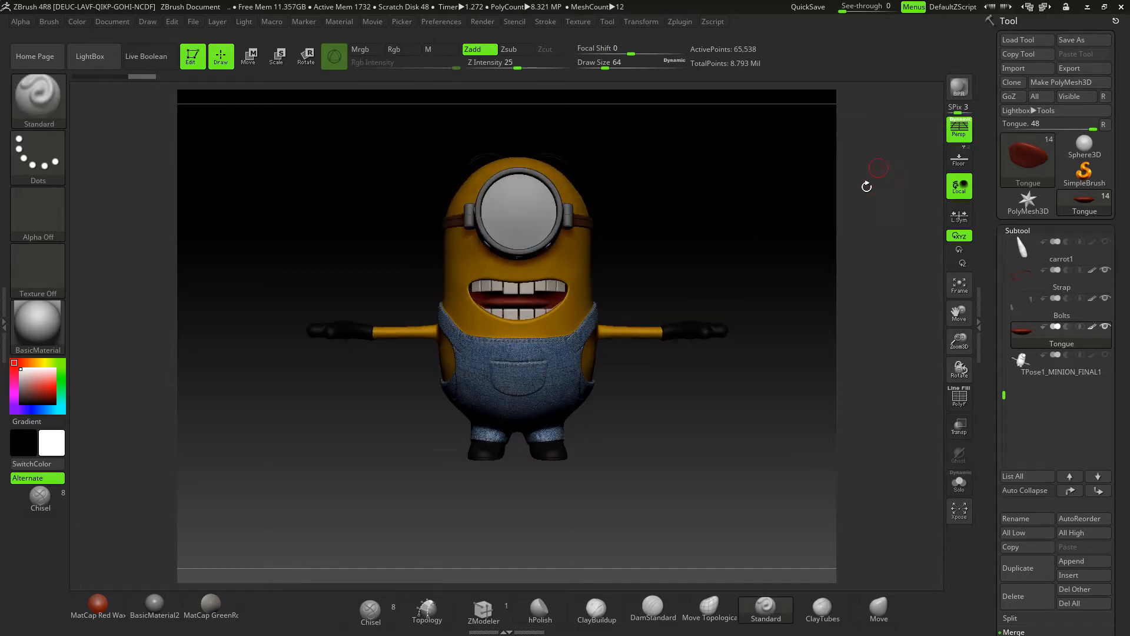
mouse_move(960, 156)
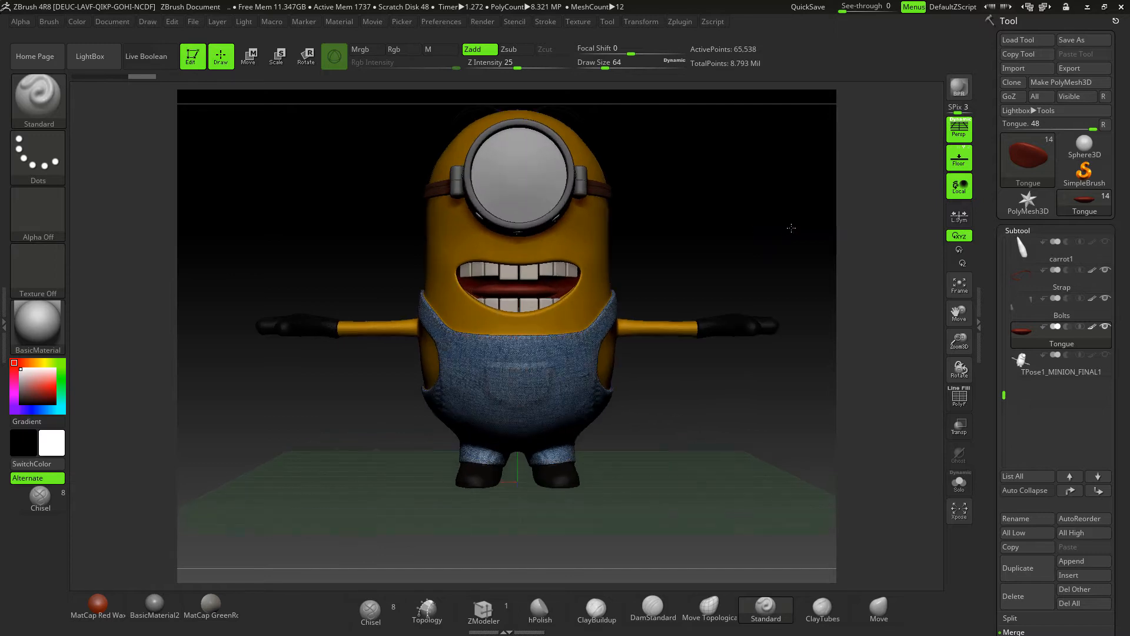
Step: Show the floor grid and bring up the camera perspective settings in ZBrush
left_click(148, 21)
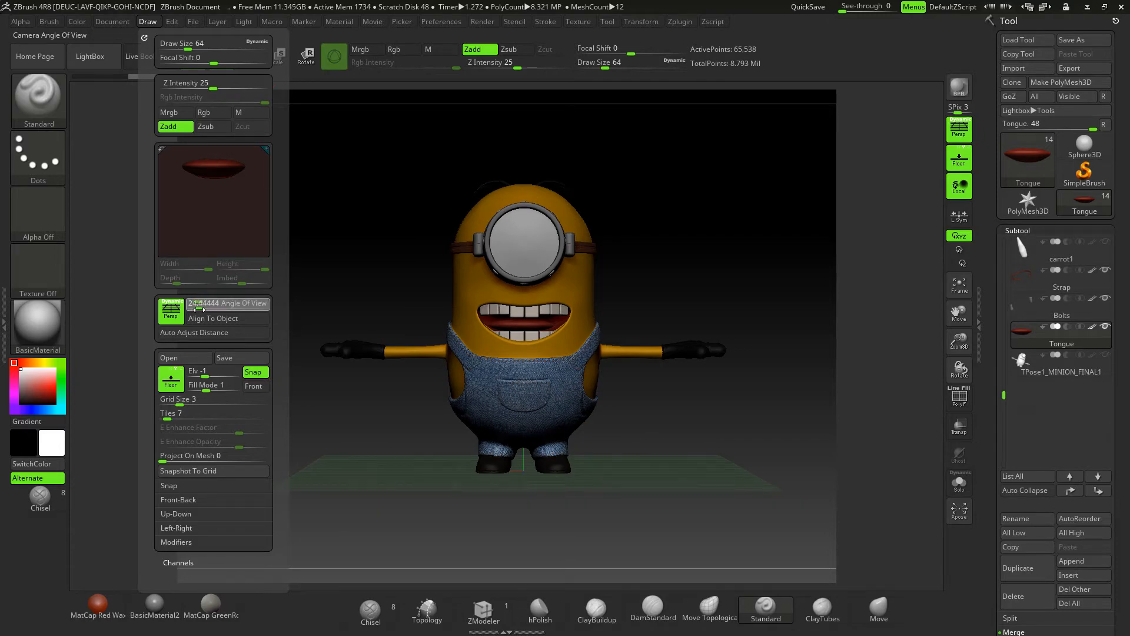
Step: Widen the ZBrush Angle Of View from about 25 to about 162 for extreme perspective
left_click_drag(201, 302, 245, 303)
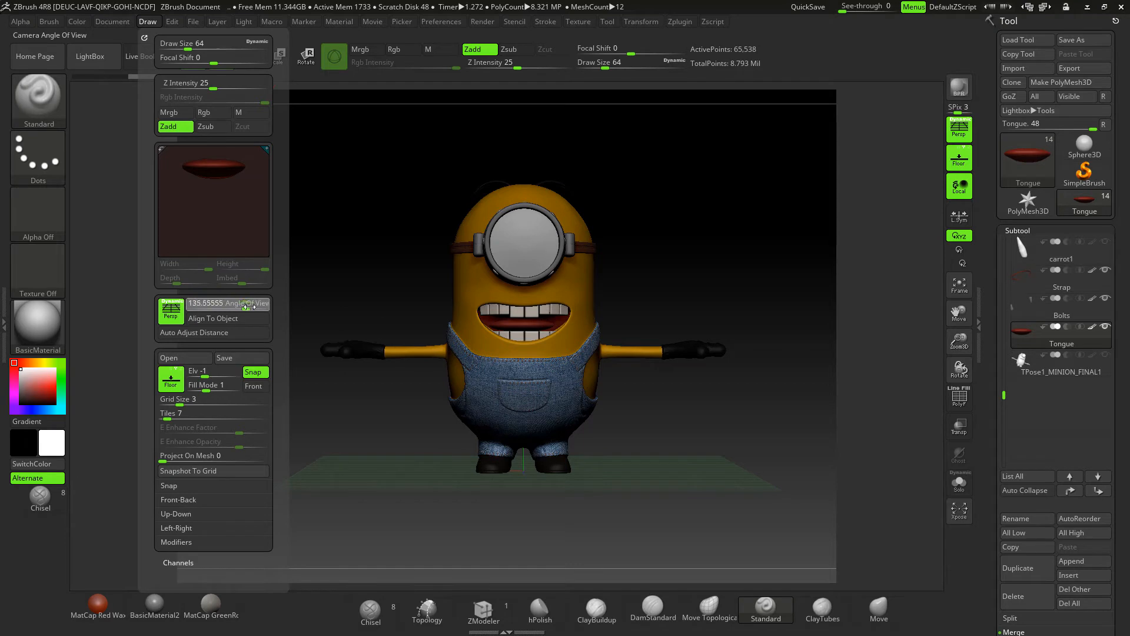
left_click_drag(201, 302, 259, 303)
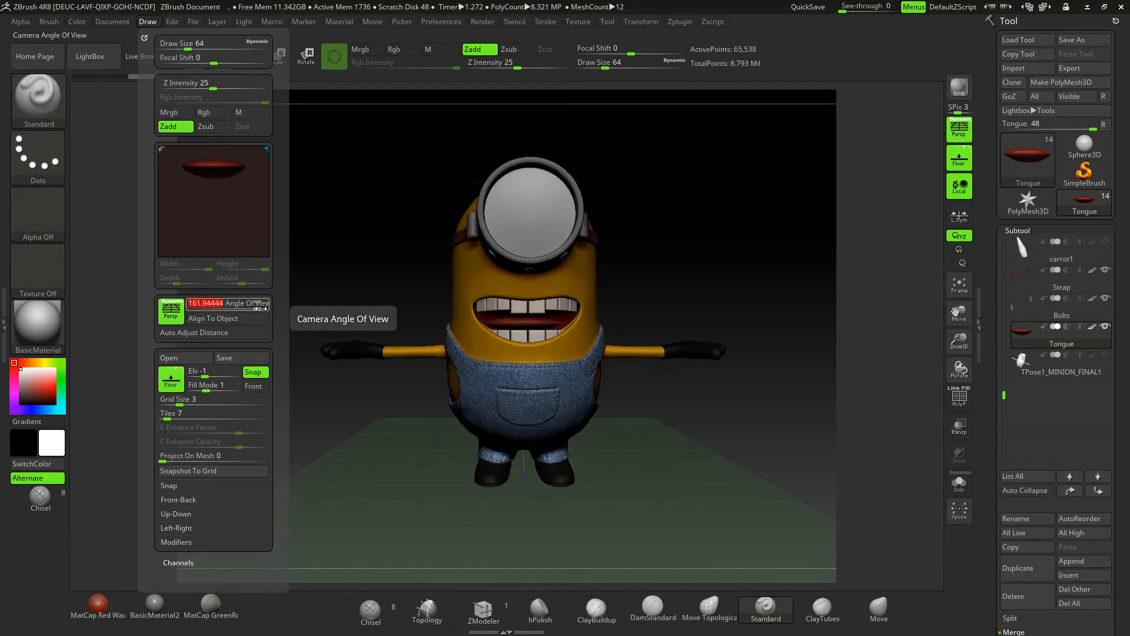
left_click_drag(238, 303, 202, 303)
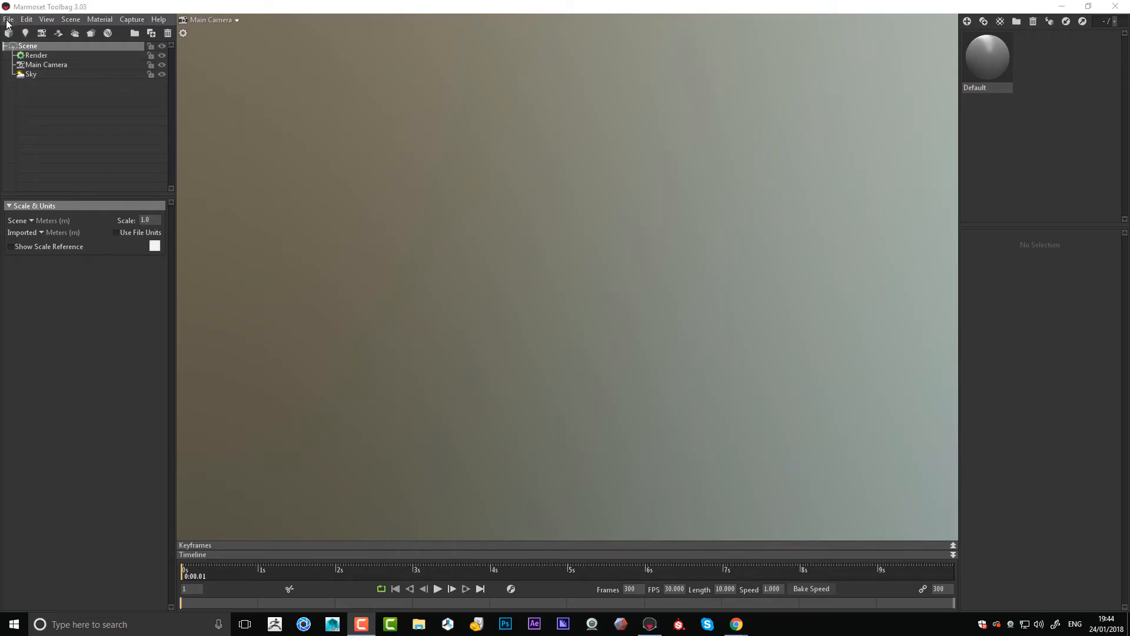
Step: Import TPose1_MINION_FINAL1.OBJ from the Desktop into the empty Toolbag scene
left_click(8, 19)
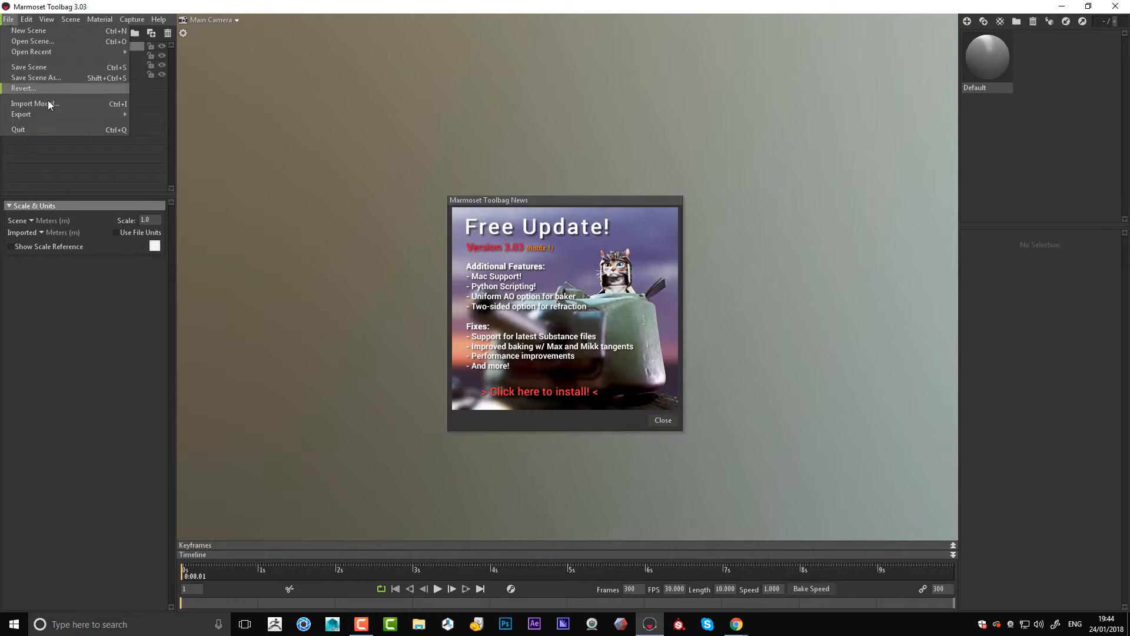
left_click(33, 103)
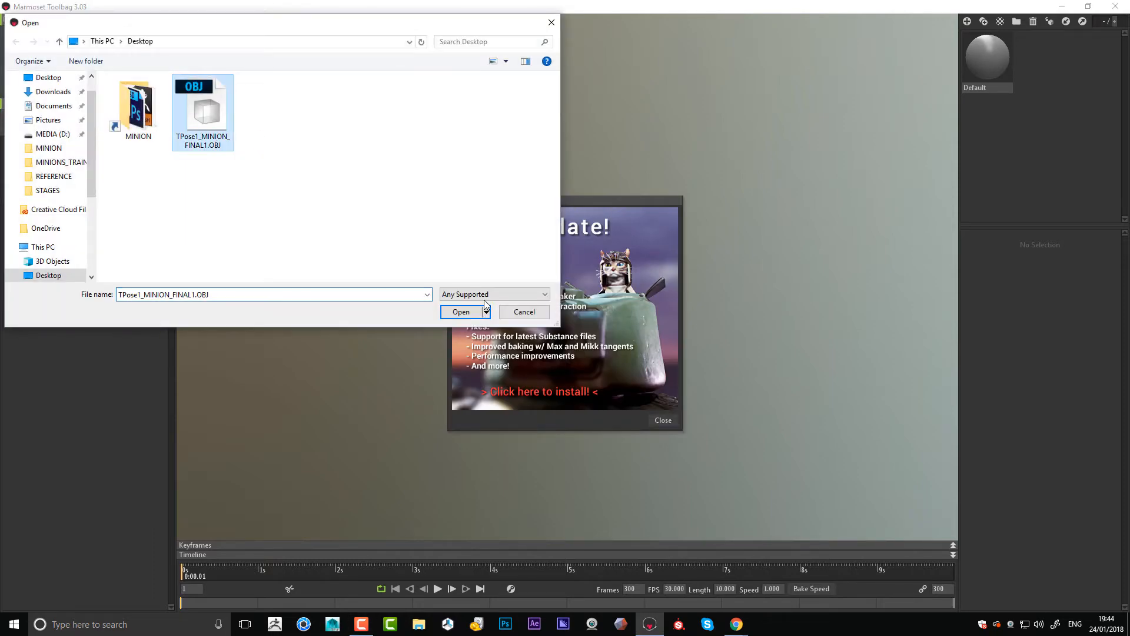
left_click(460, 310)
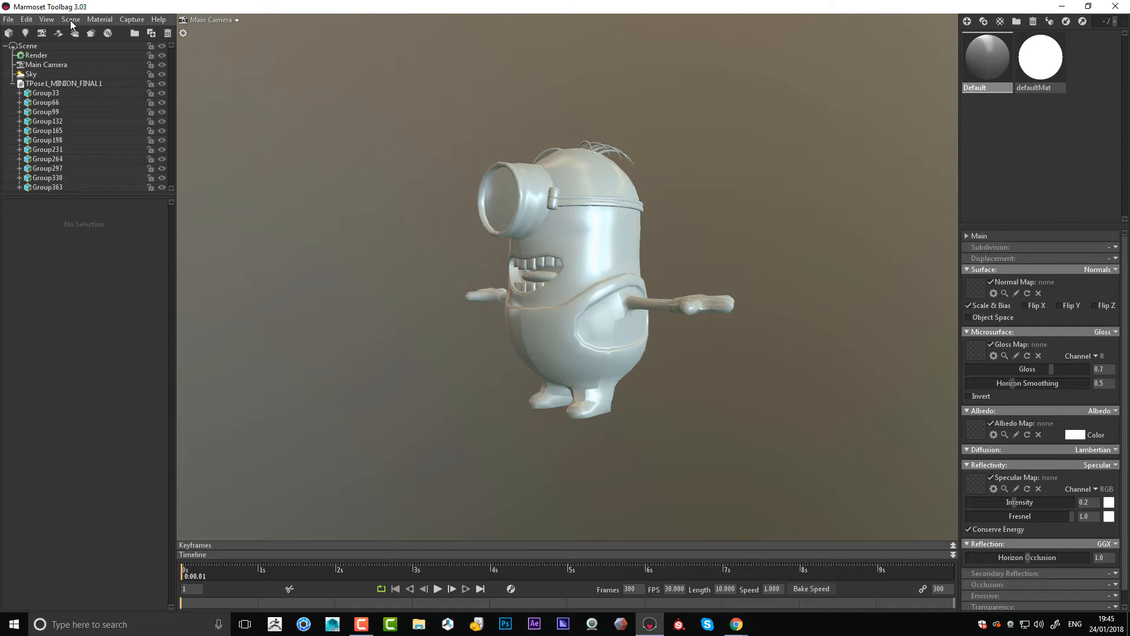
Step: Add a shadow catcher floor and a spot light to the scene
left_click(70, 19)
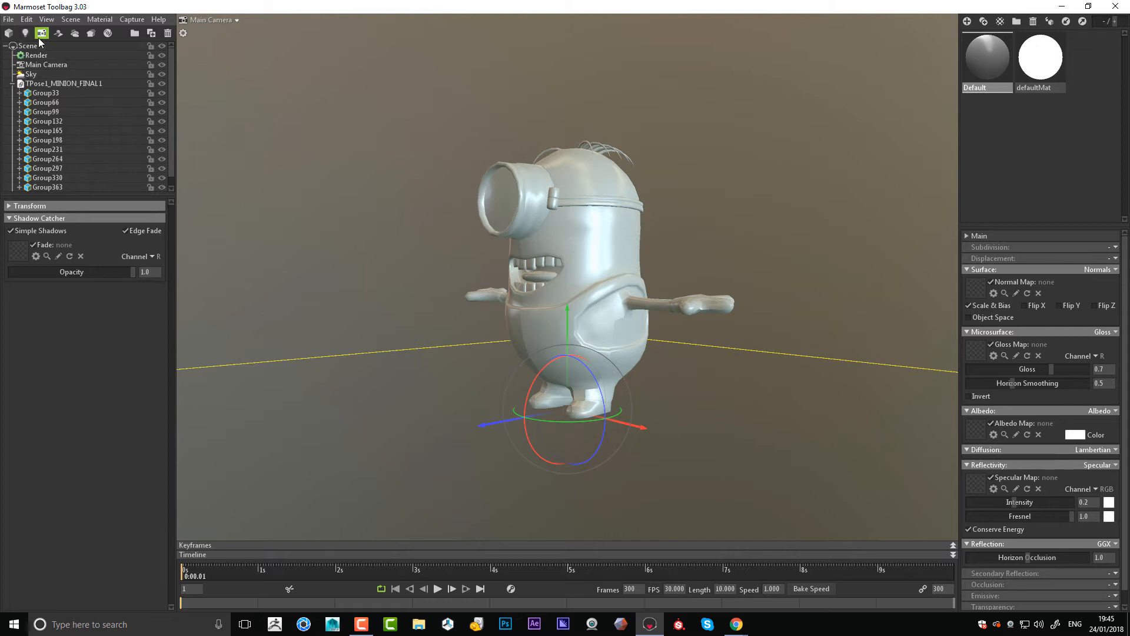
left_click(26, 33)
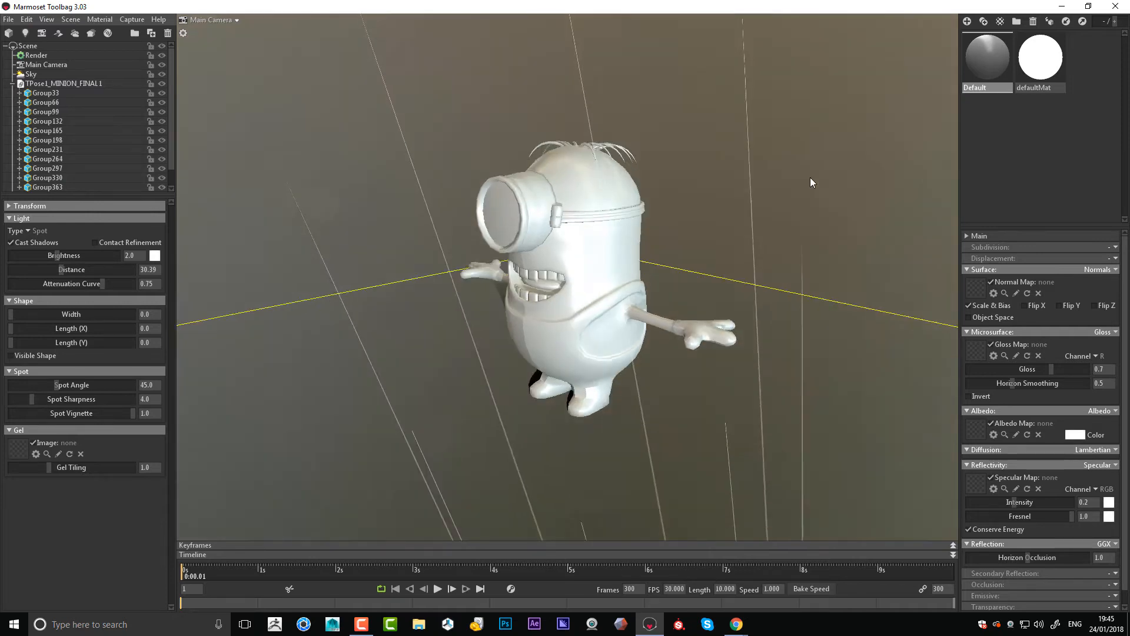
left_click_drag(811, 181, 755, 252)
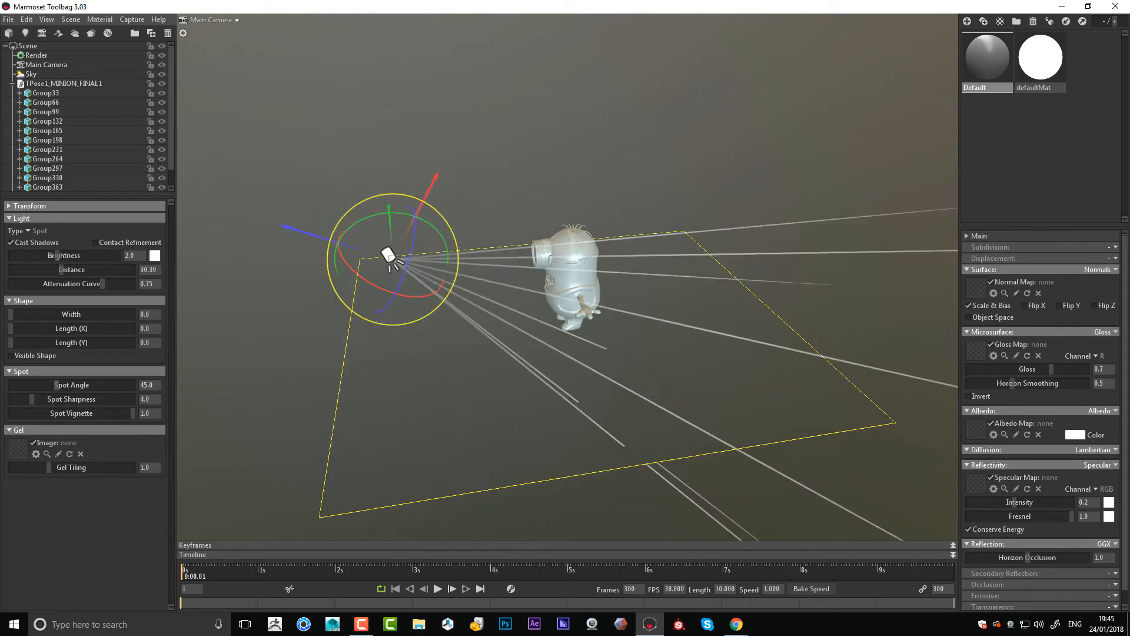
Step: Move the spot light up above the minion so it casts a ground shadow
left_click_drag(390, 259, 411, 501)
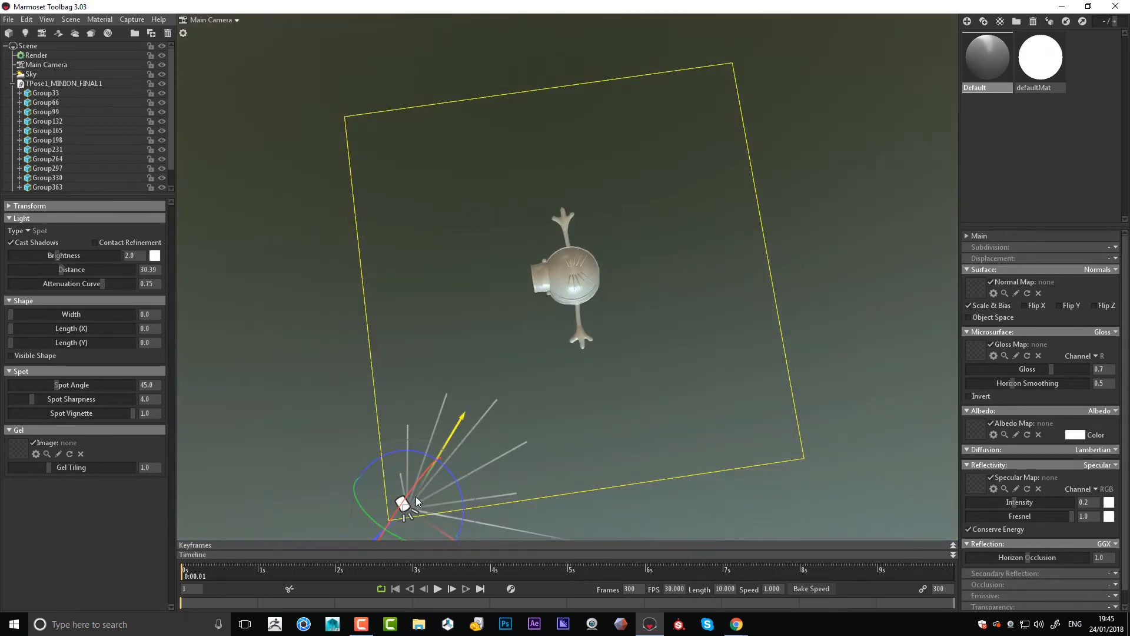
left_click_drag(404, 502, 551, 220)
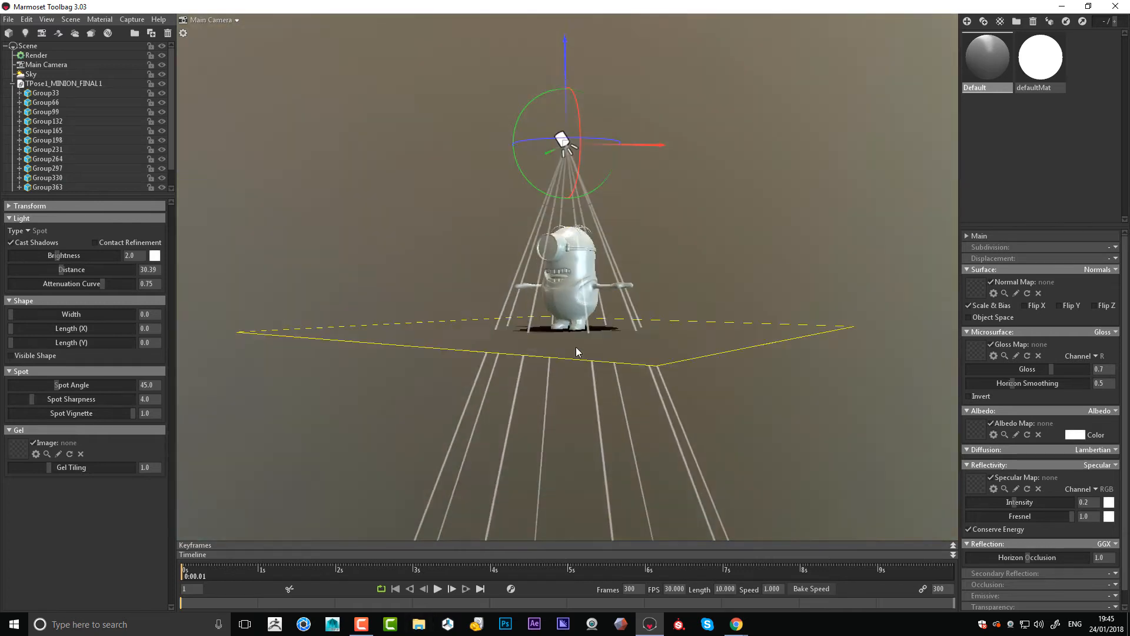
left_click_drag(577, 352, 647, 445)
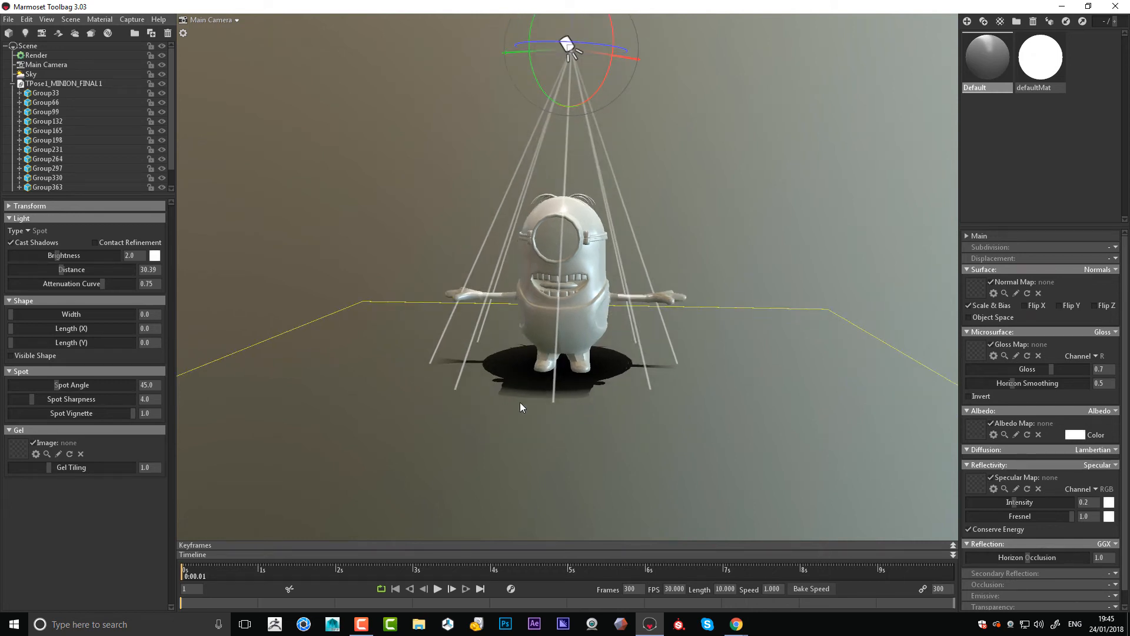
left_click(45, 64)
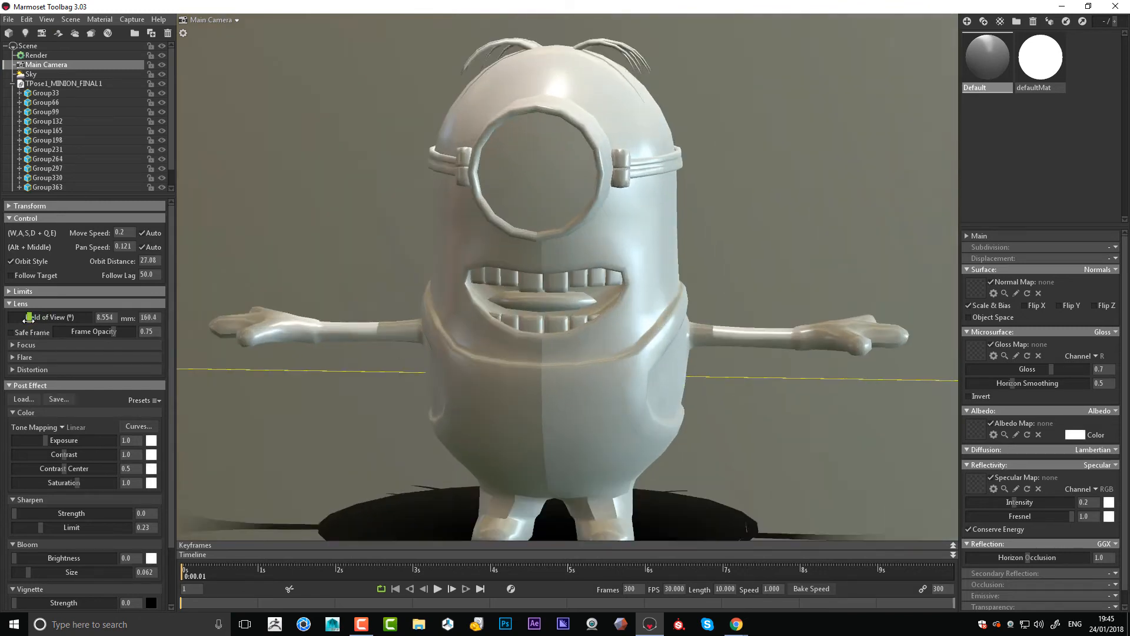
Step: Zoom to fit the minion and raise Main Camera exposure to about 1.354
scroll("down", 3)
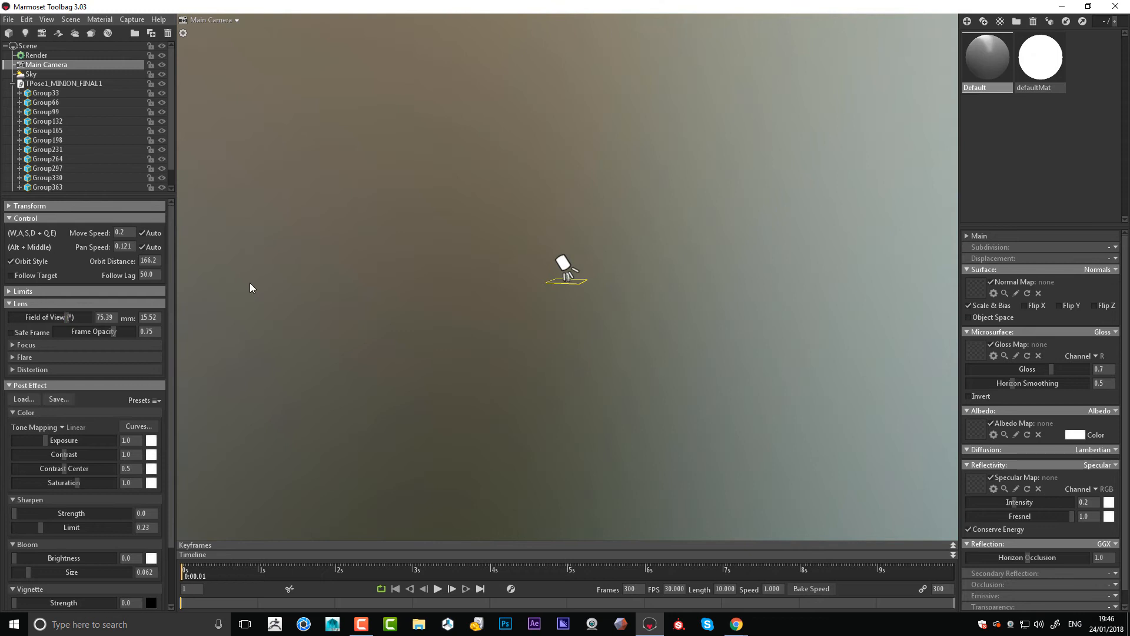
left_click(70, 20)
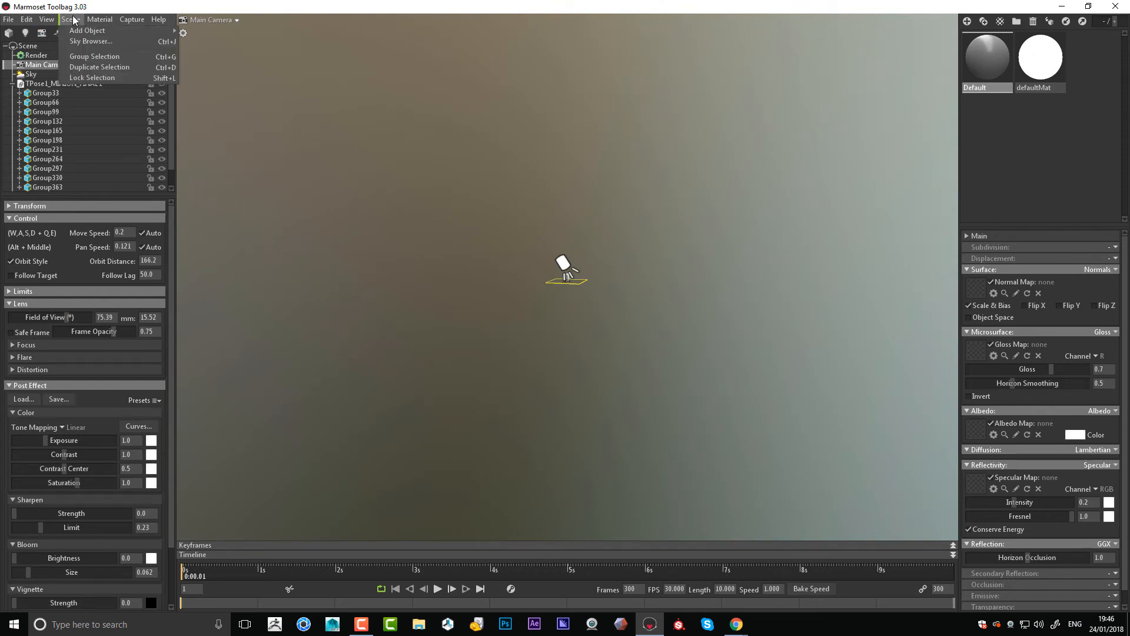
left_click(46, 20)
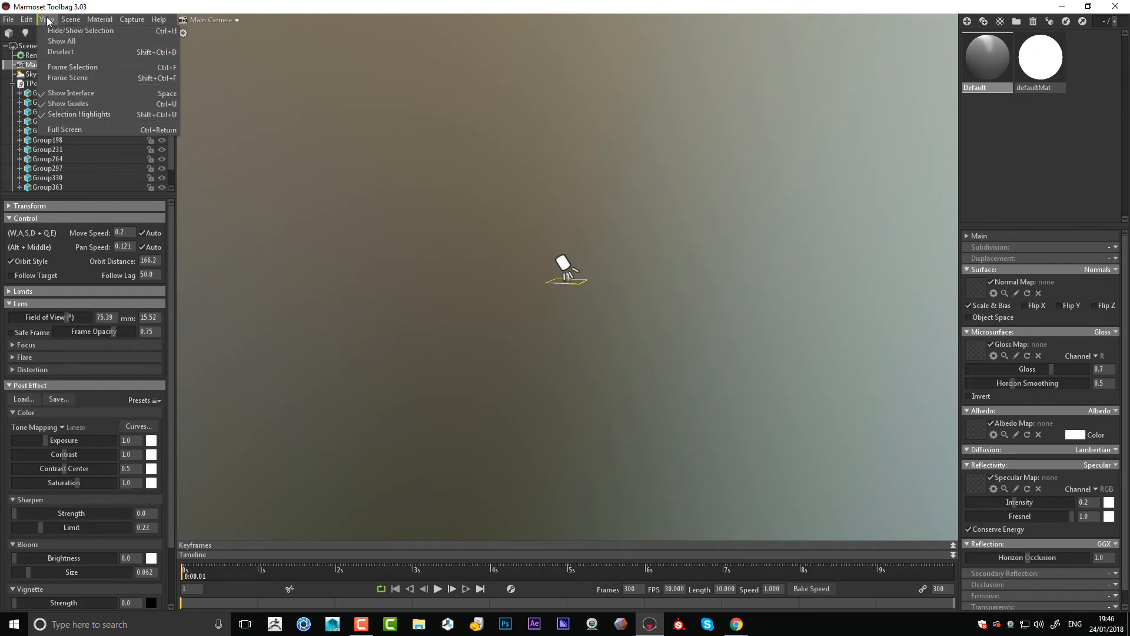
mouse_move(72, 66)
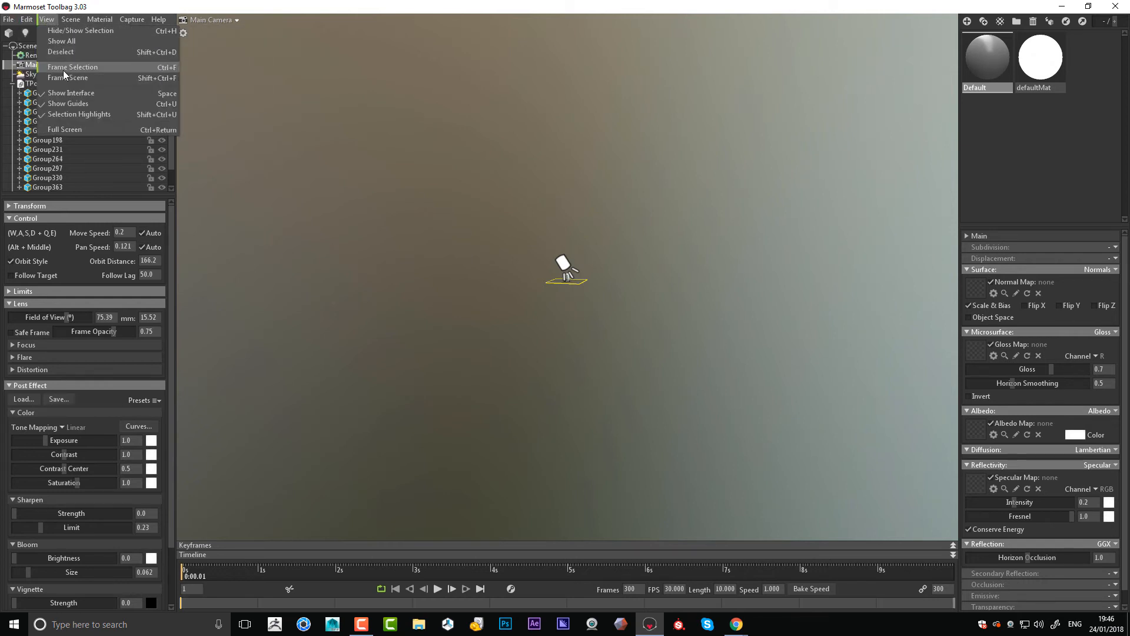
left_click(71, 66)
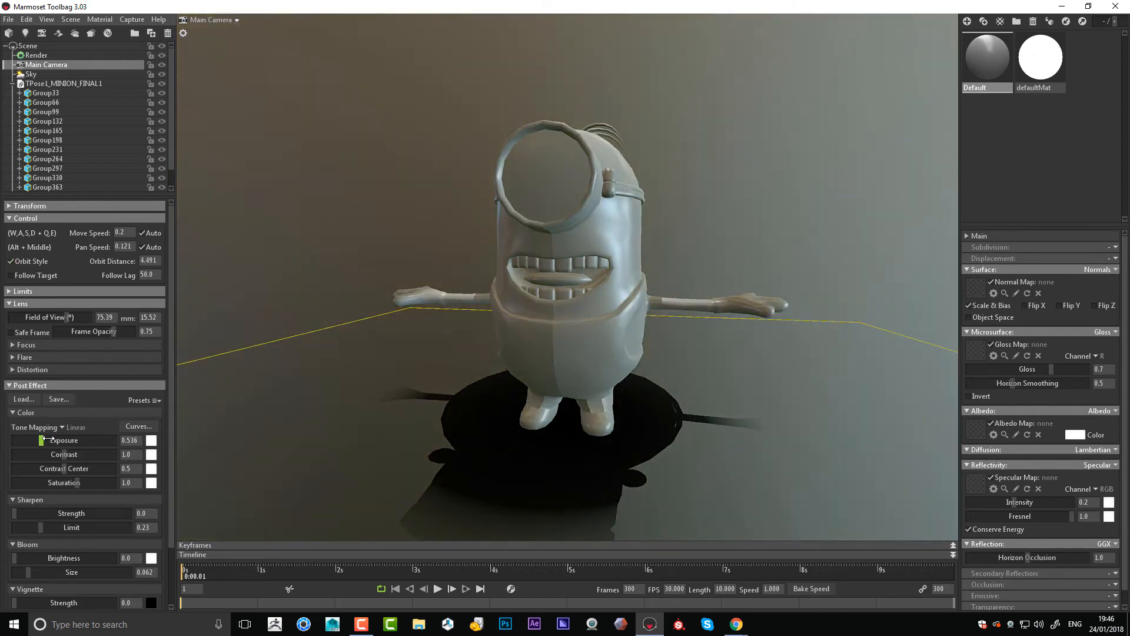
left_click_drag(129, 439, 151, 439)
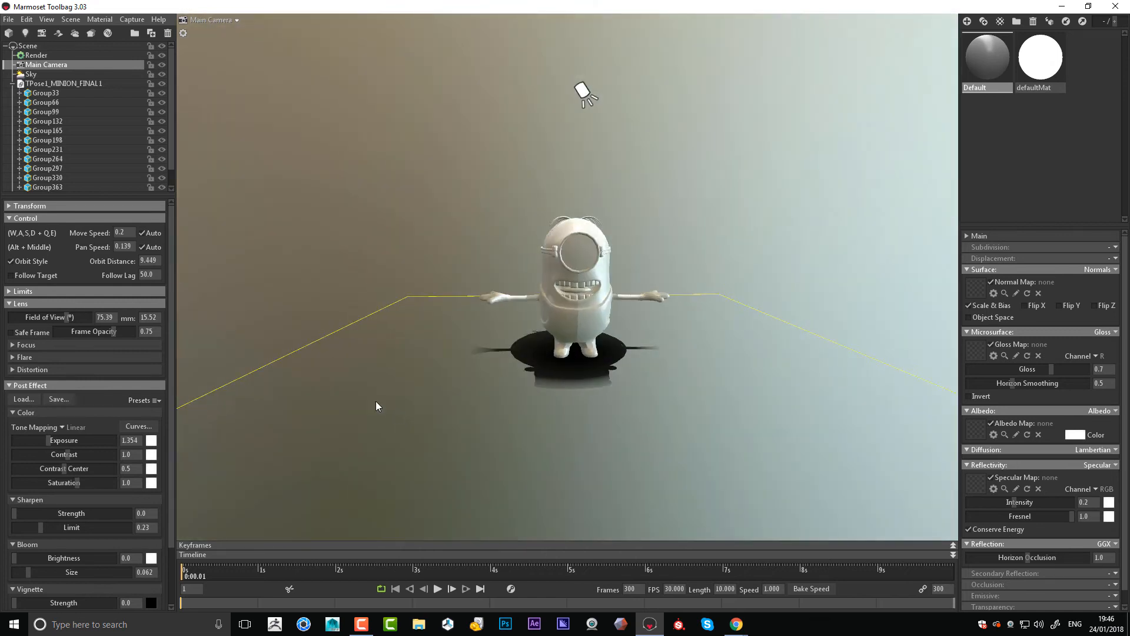
Step: Apply the Hedge Row preset to the Sky from the Sky Browser
left_click(30, 73)
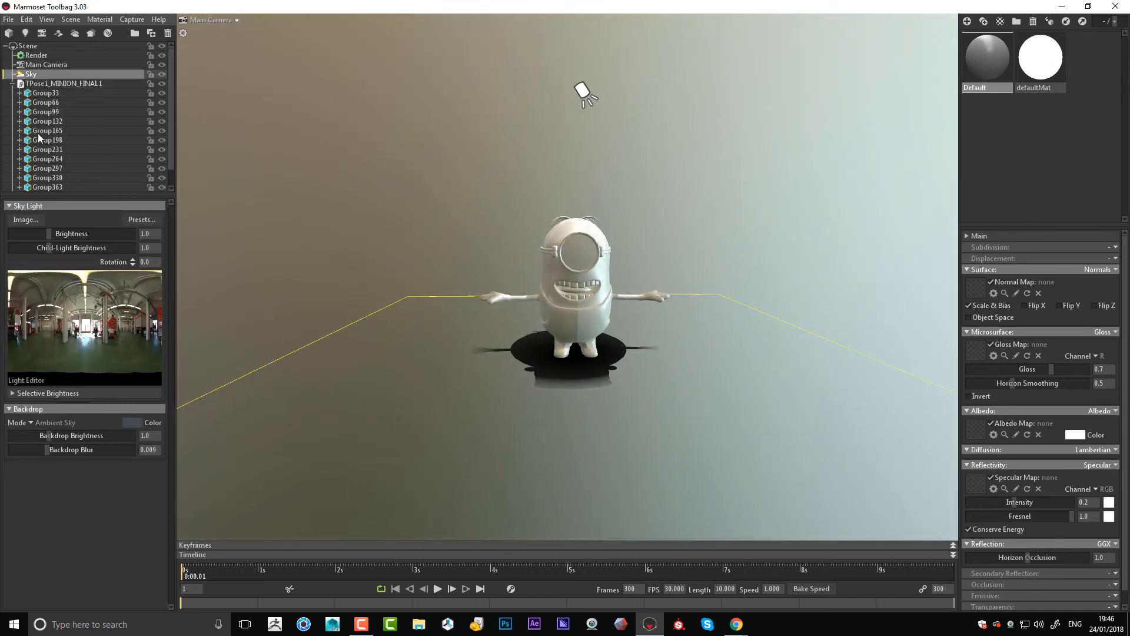
mouse_move(64, 350)
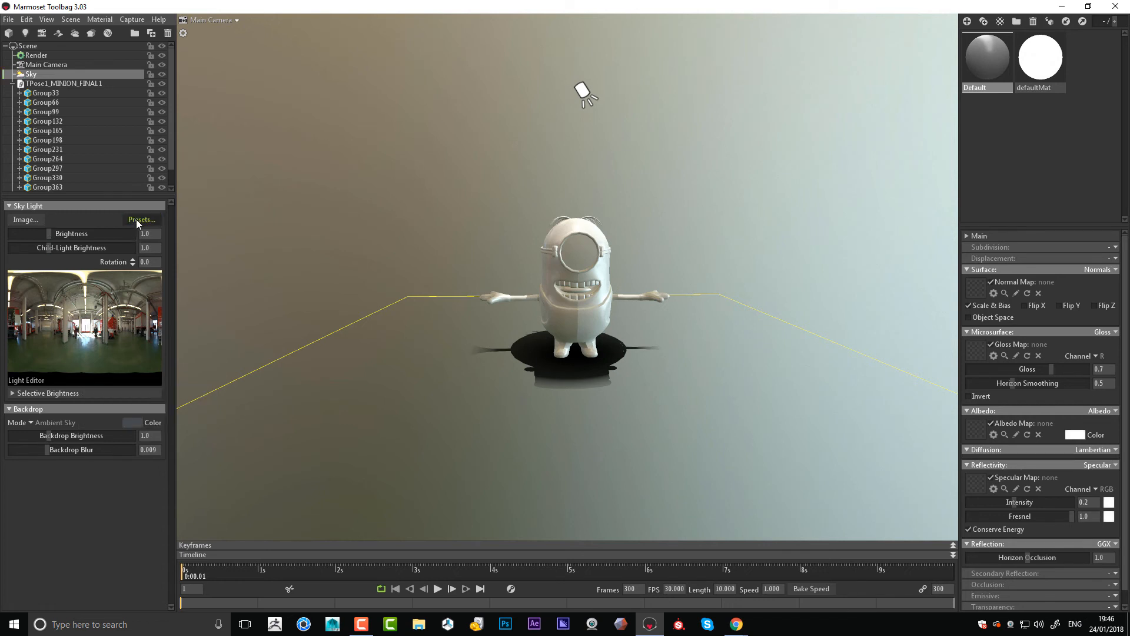
left_click(142, 220)
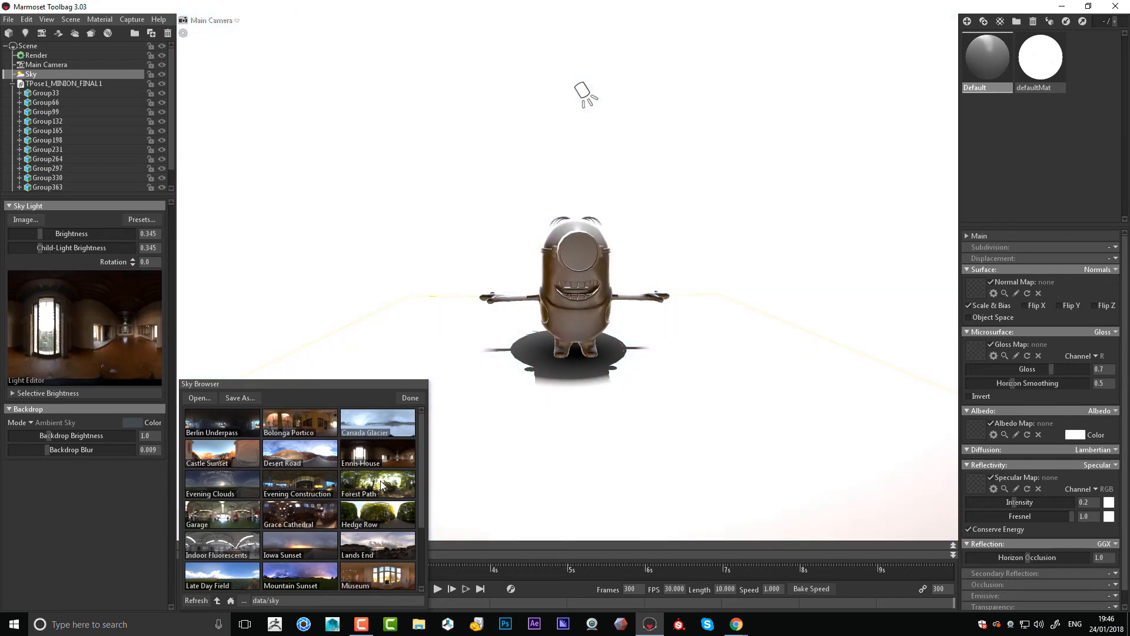
left_click(377, 545)
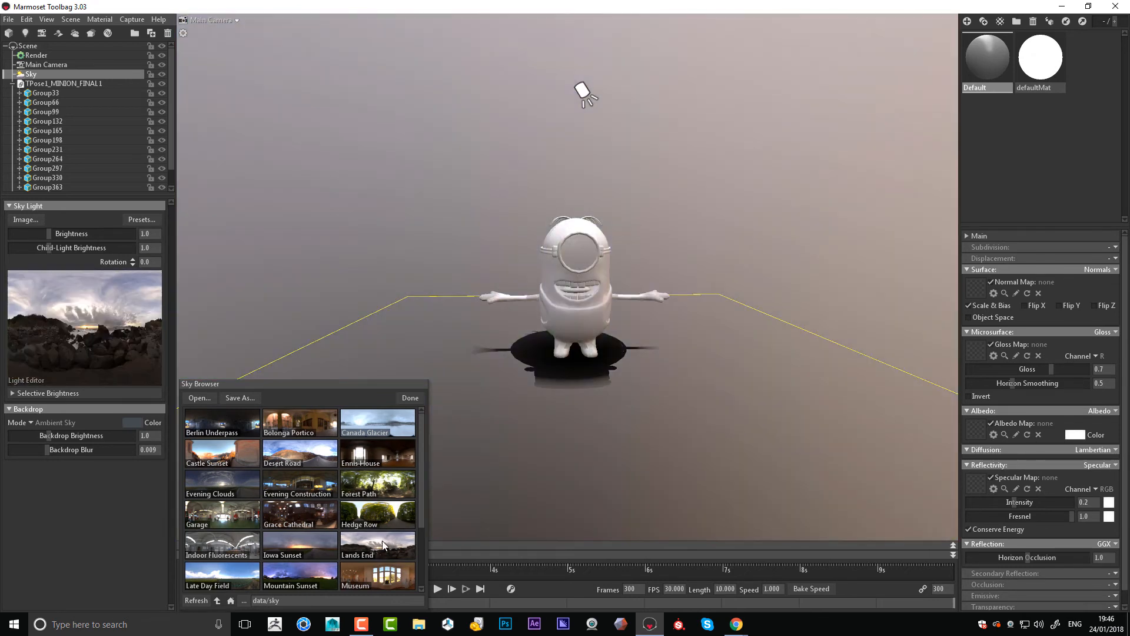
left_click(376, 514)
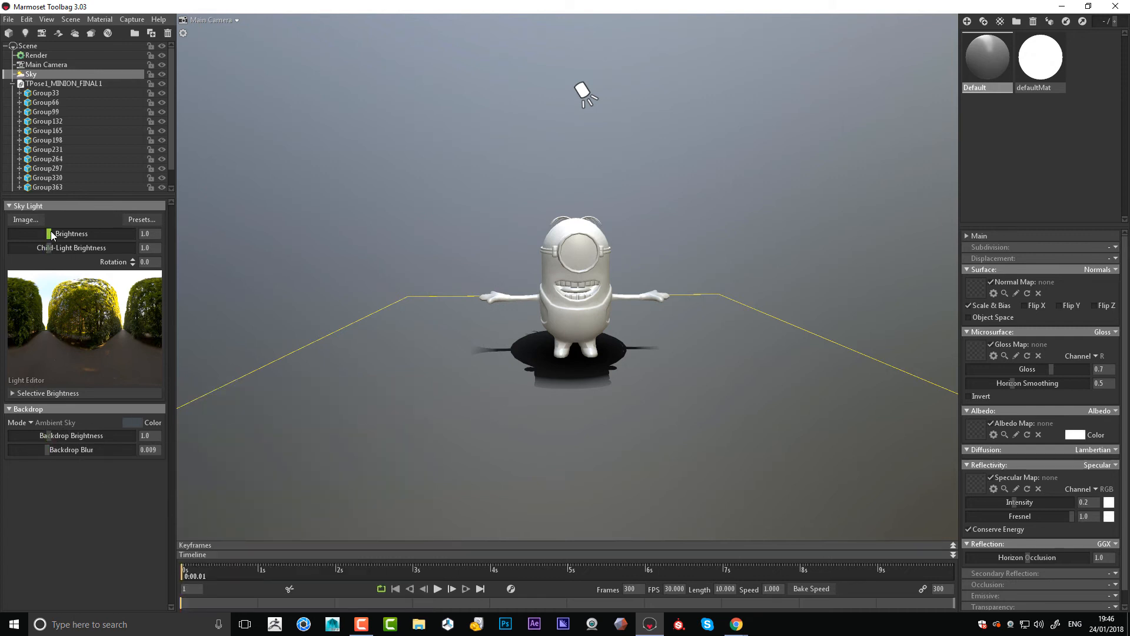
Step: Raise the sky brightness to 1.21
left_click_drag(68, 234, 54, 233)
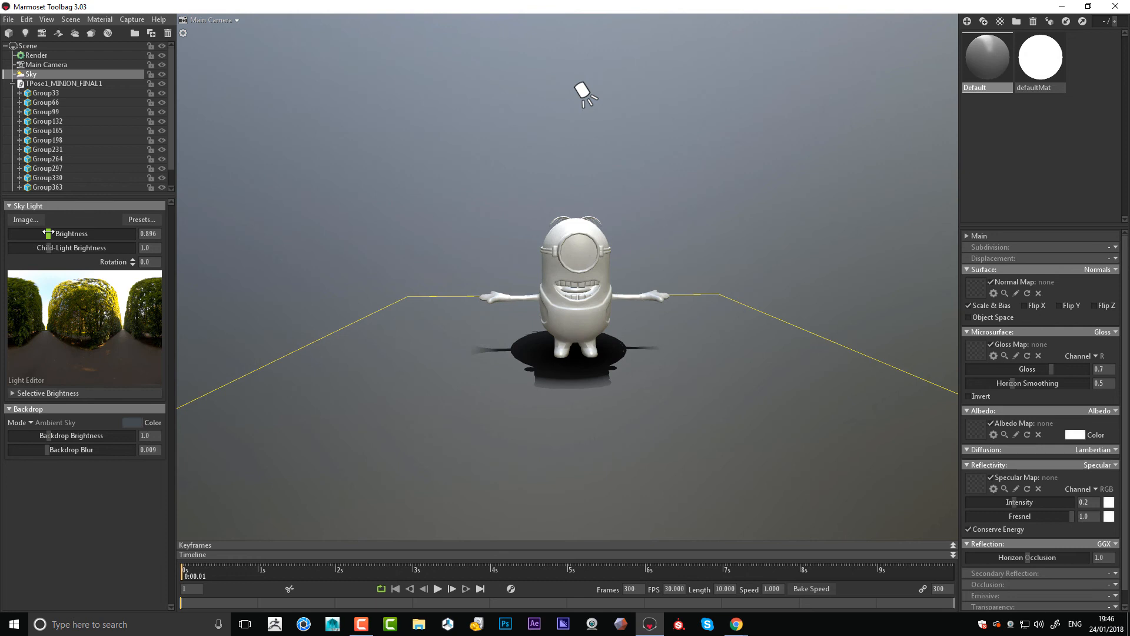
left_click_drag(101, 234, 143, 233)
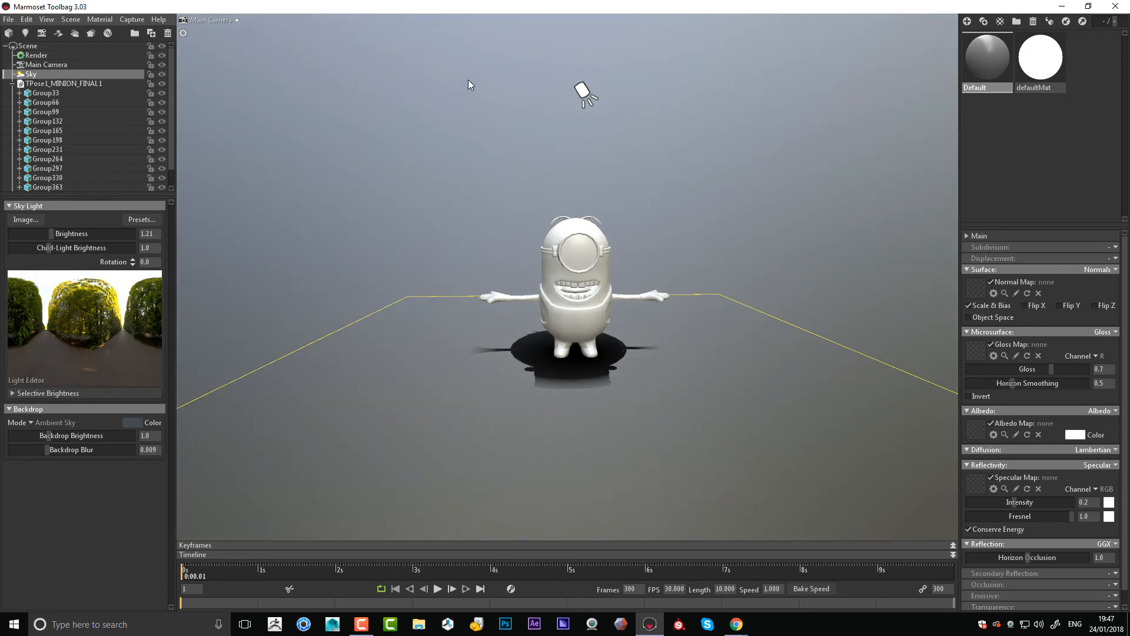
Step: Tilt the spot light to shift the shadow, then dolly in close on the minion
left_click(584, 95)
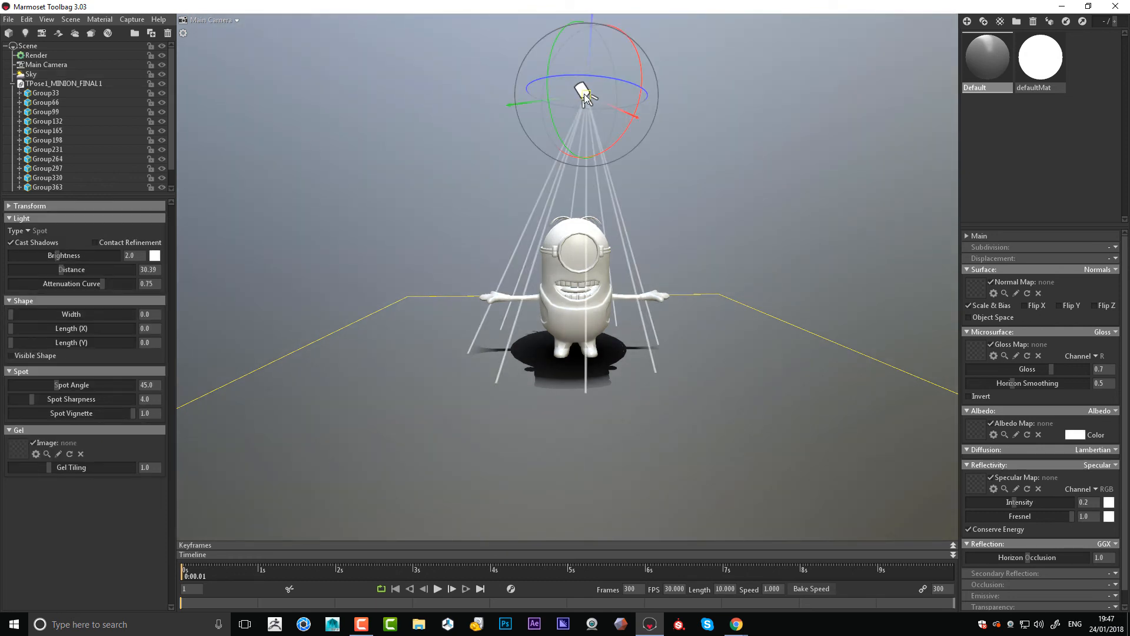
left_click_drag(587, 95, 576, 107)
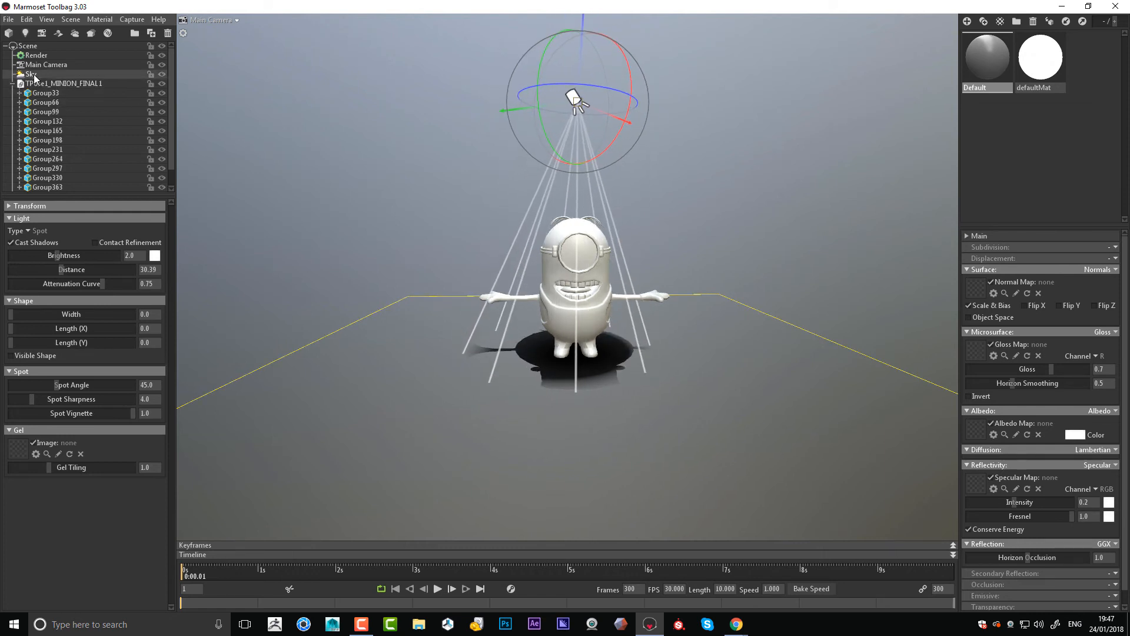
left_click(31, 73)
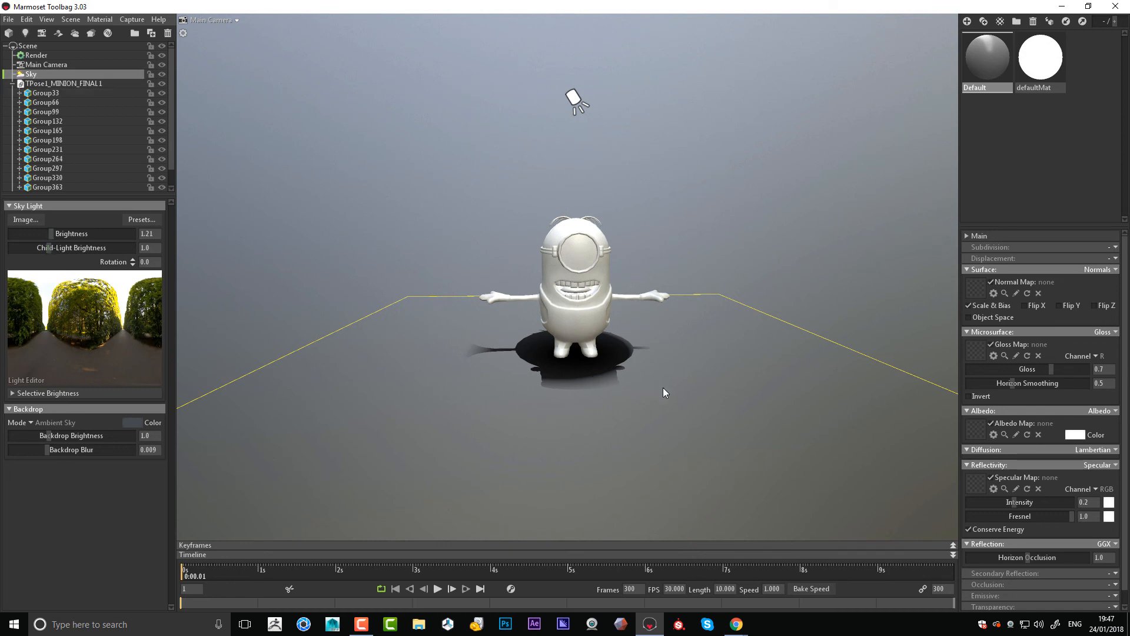
left_click_drag(663, 392, 750, 429)
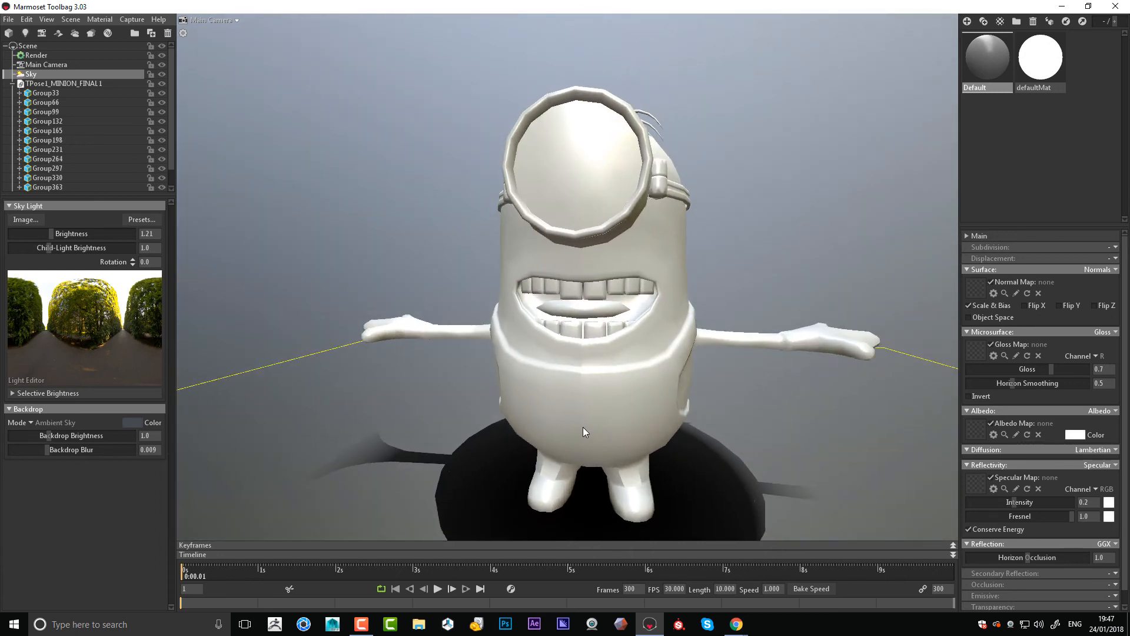
Step: Lower Main Camera field of view to about 8.9 and frame the whole scene
left_click(46, 63)
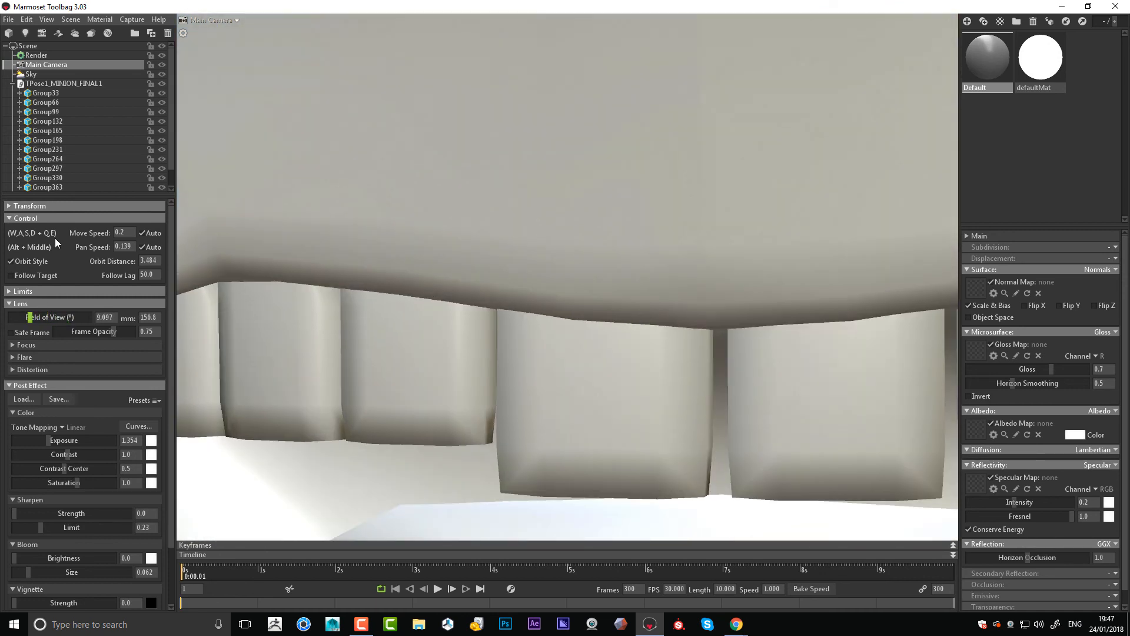
left_click(70, 19)
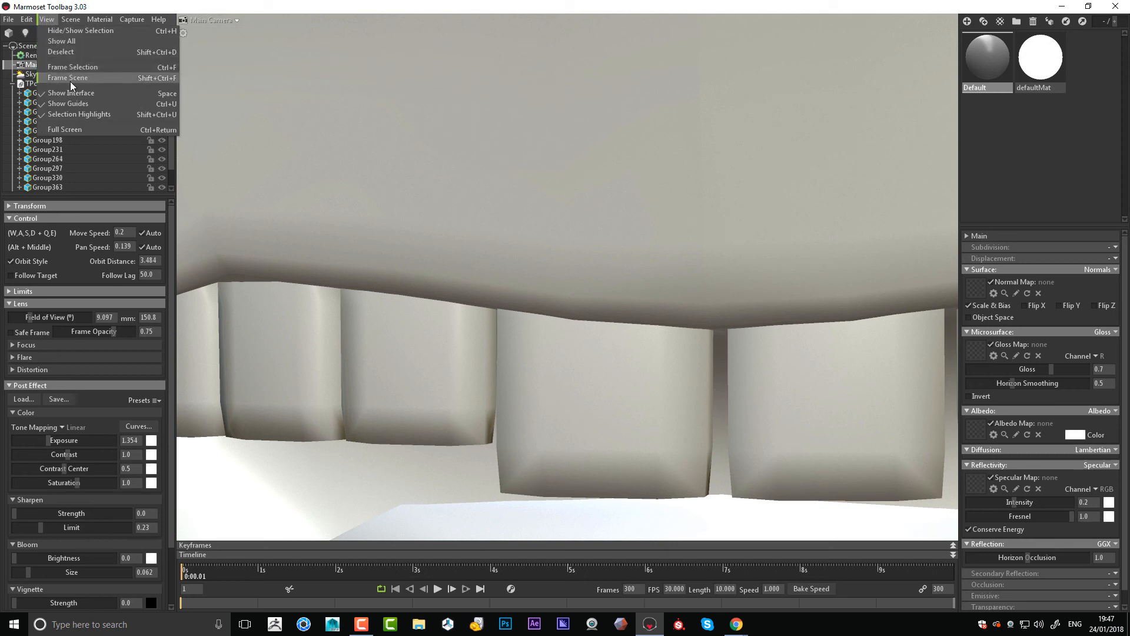
left_click(67, 77)
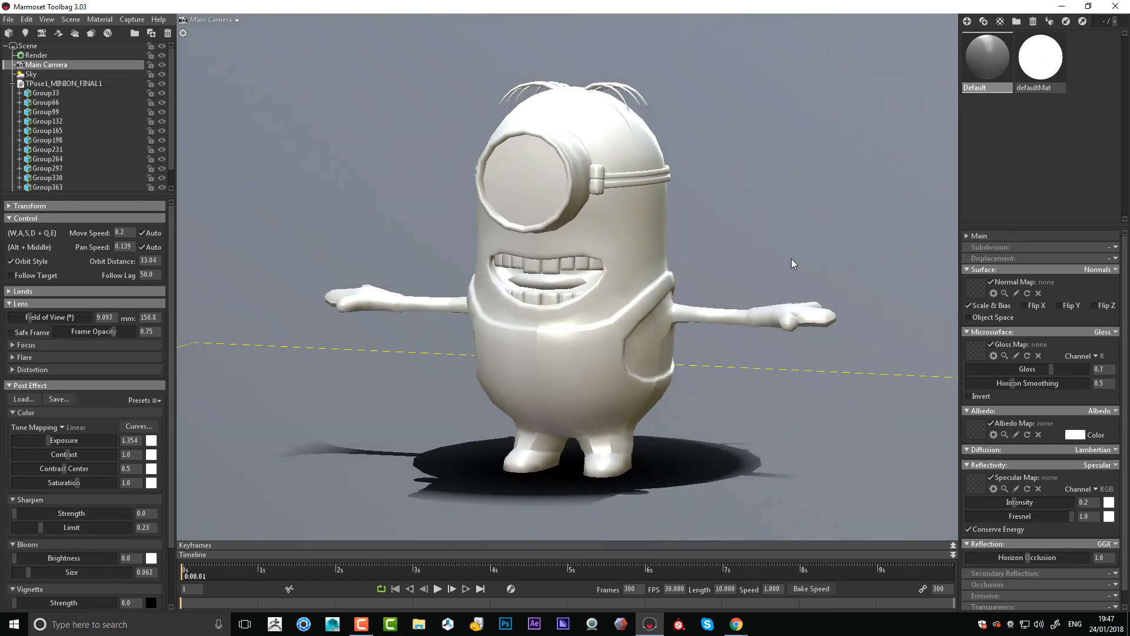
mouse_move(21, 317)
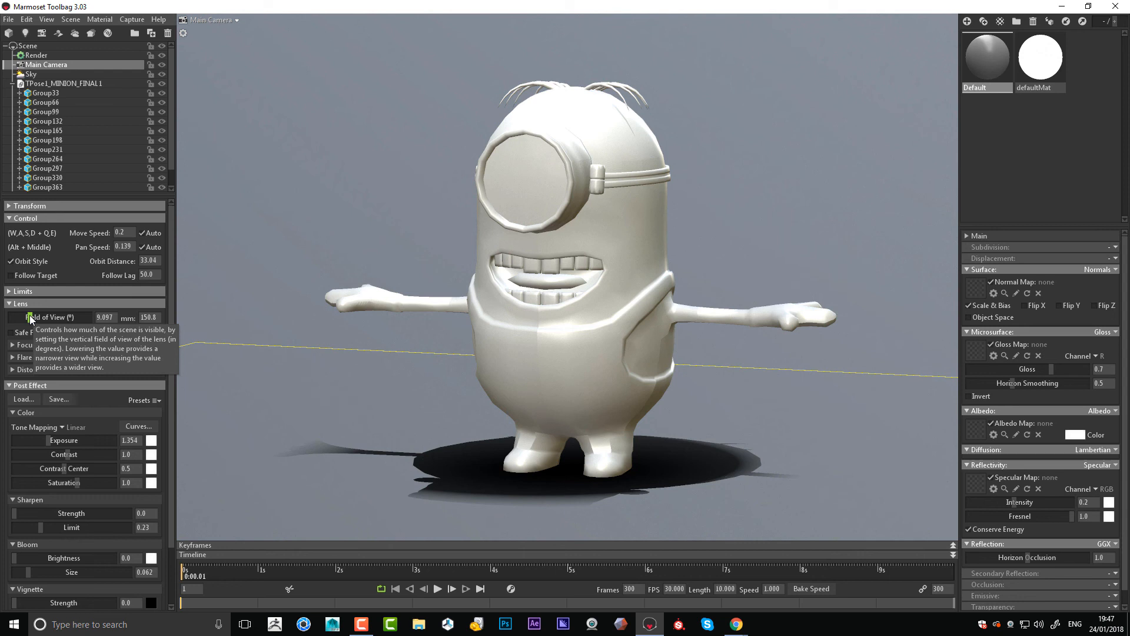
mouse_move(510, 371)
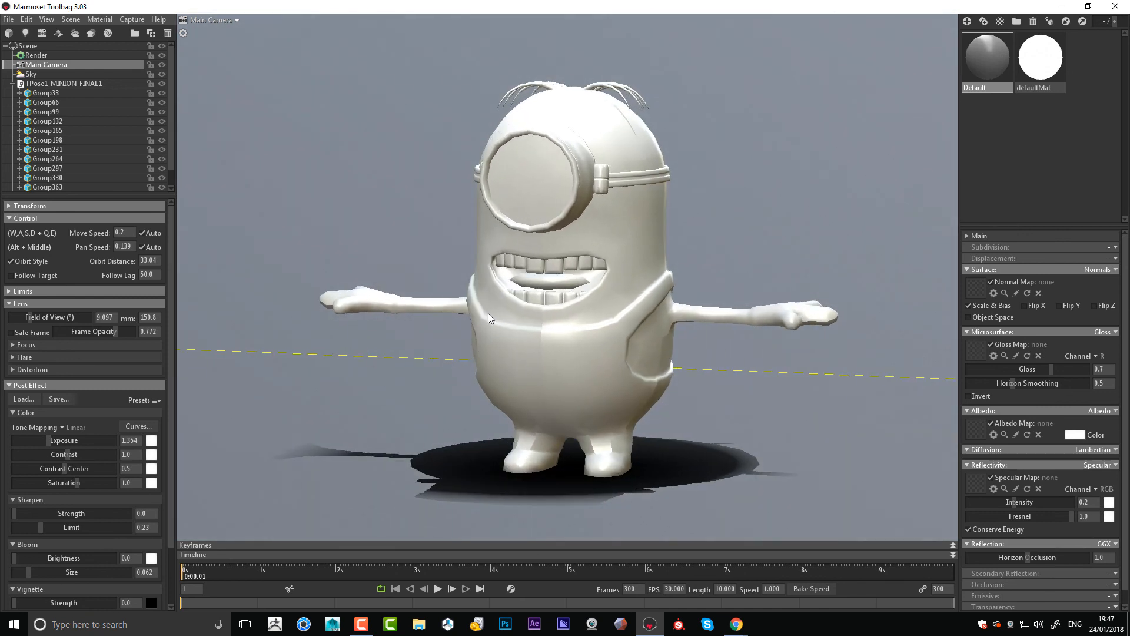
scroll("down", 3)
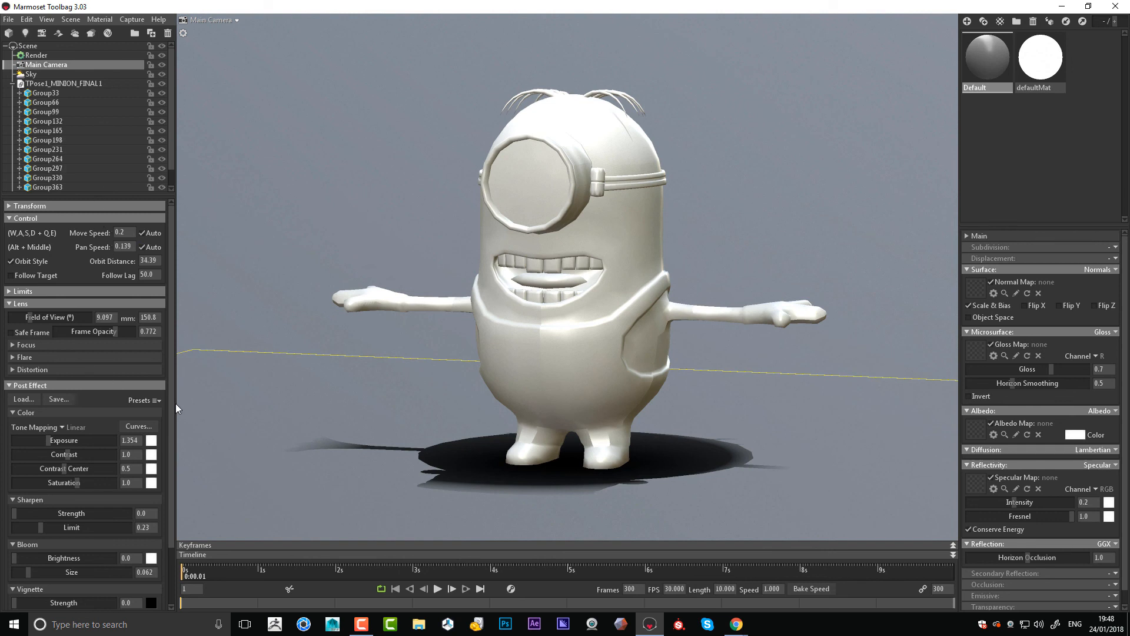
mouse_move(712, 209)
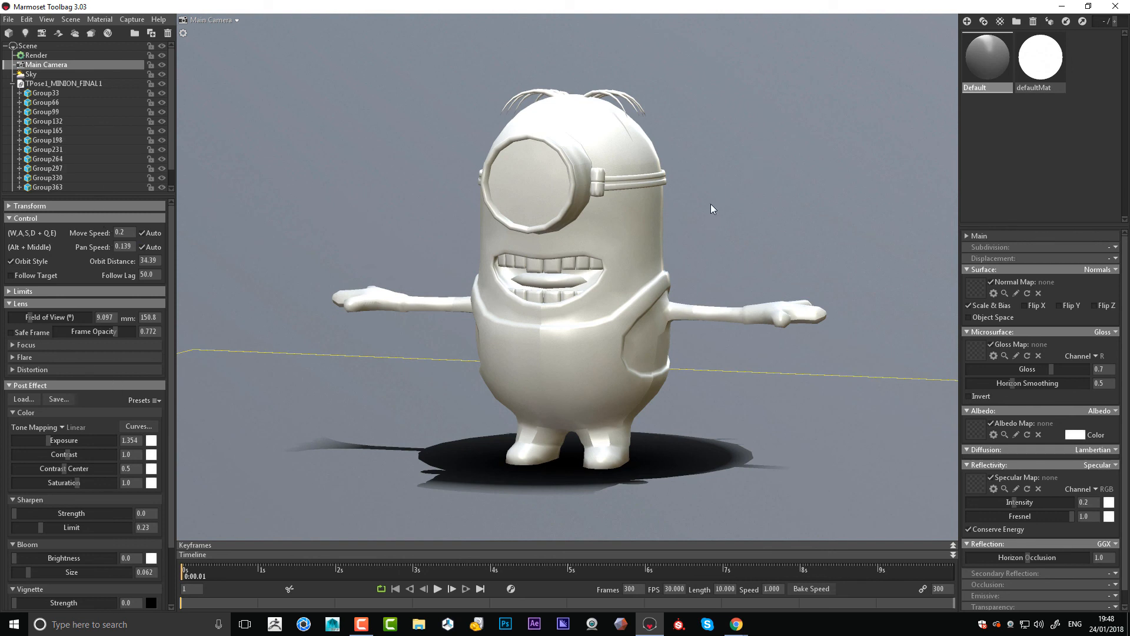